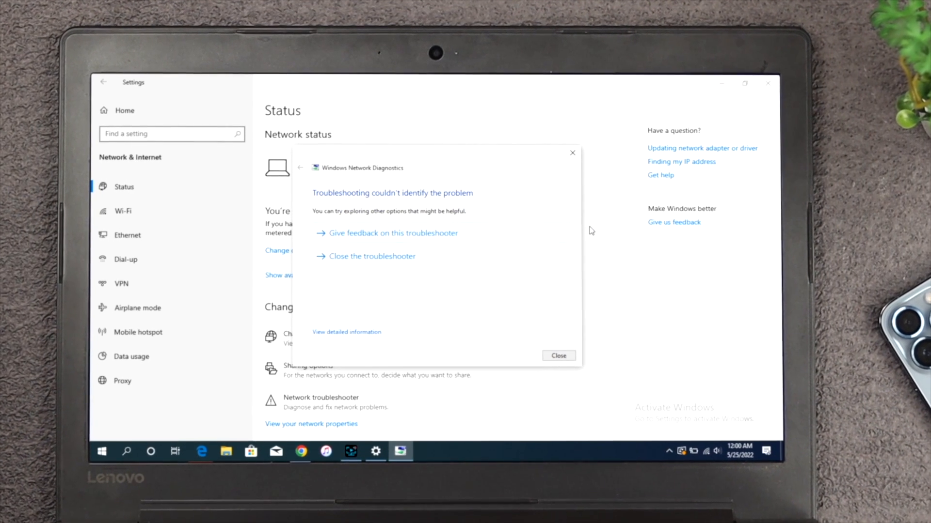
Step: Close the Windows Network Diagnostics results and return to the desktop
left_click(556, 356)
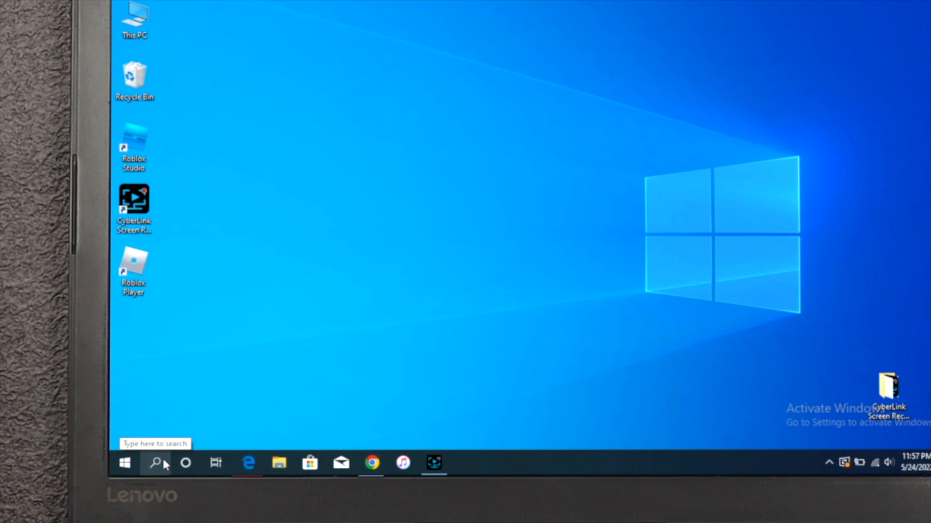
Step: Search for cmd and run Command Prompt as administrator, confirming UAC
left_click(155, 464)
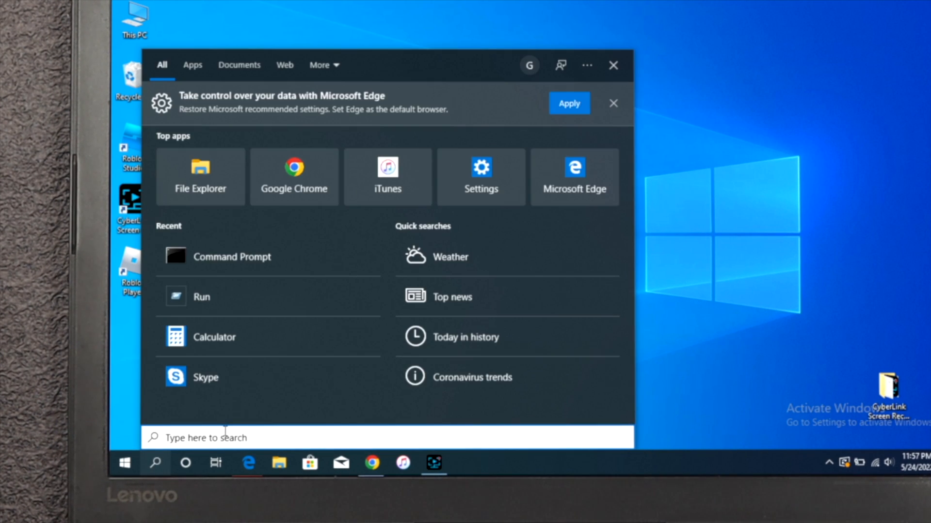
type("cmd")
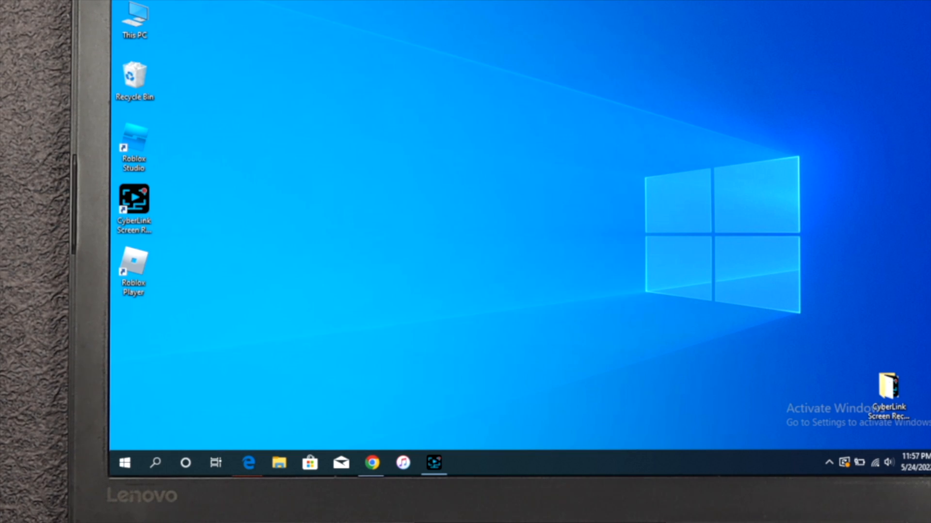
left_click(433, 463)
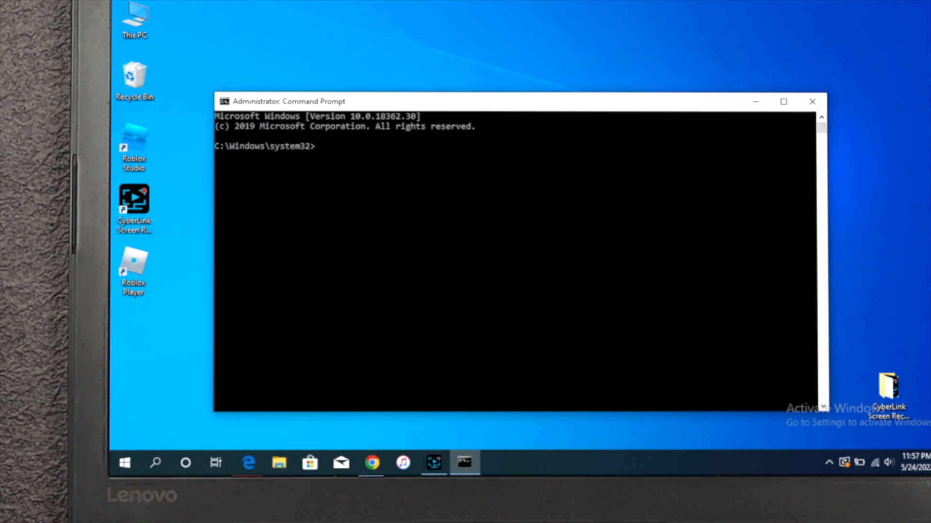
Step: Run ipconfig/renew to renew the computer's IP address
type("ipco")
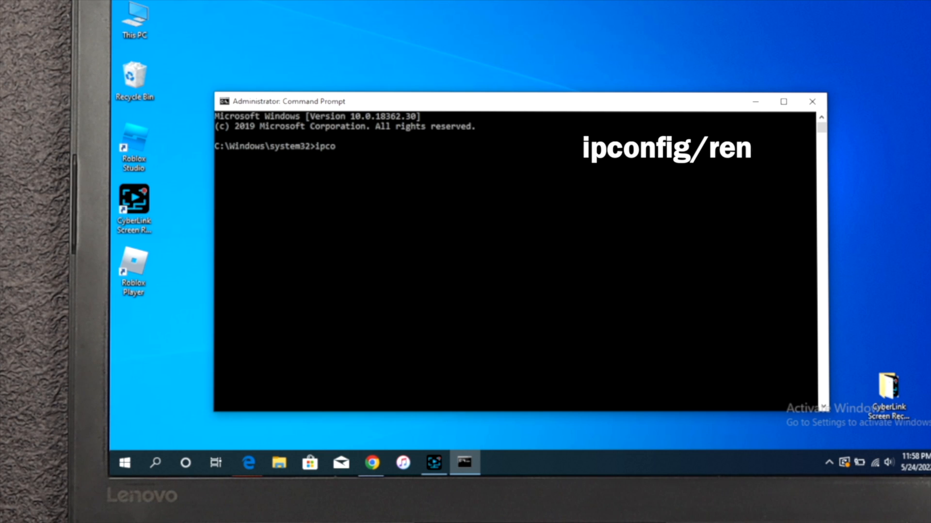
type("nfig/renew")
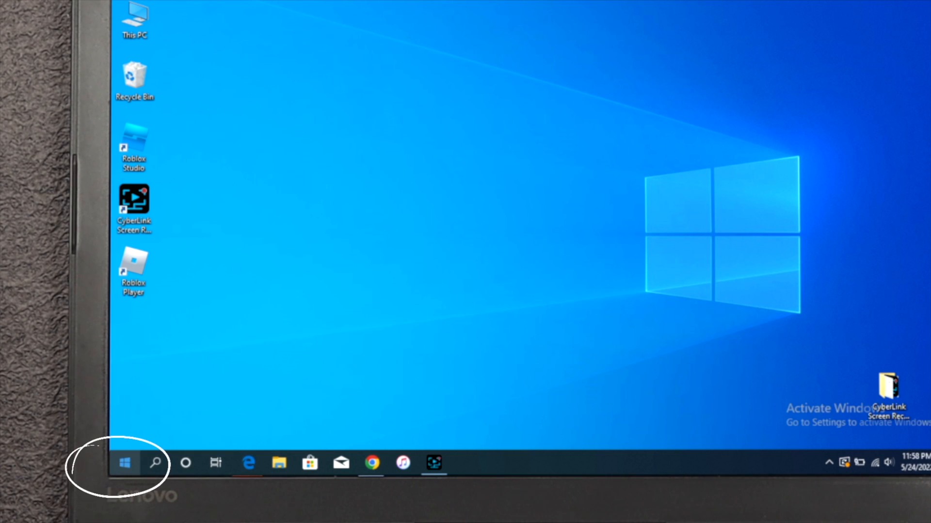
Step: Reach Network Connections via Settings > Network & Internet > Change adapter options
left_click(124, 463)
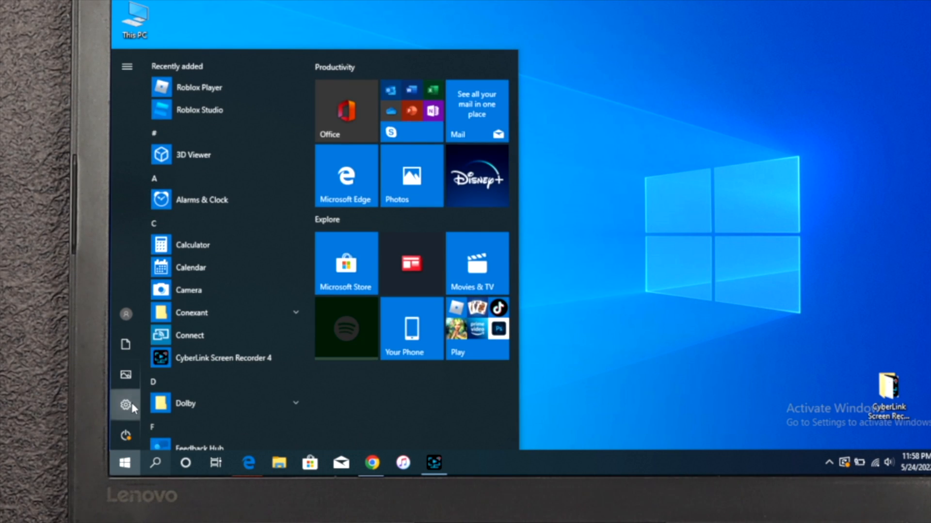
left_click(125, 405)
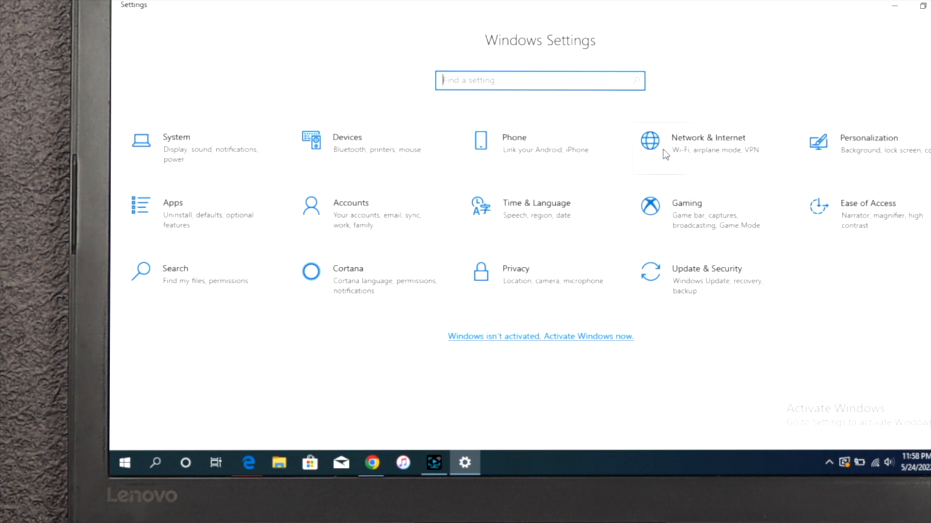
left_click(707, 143)
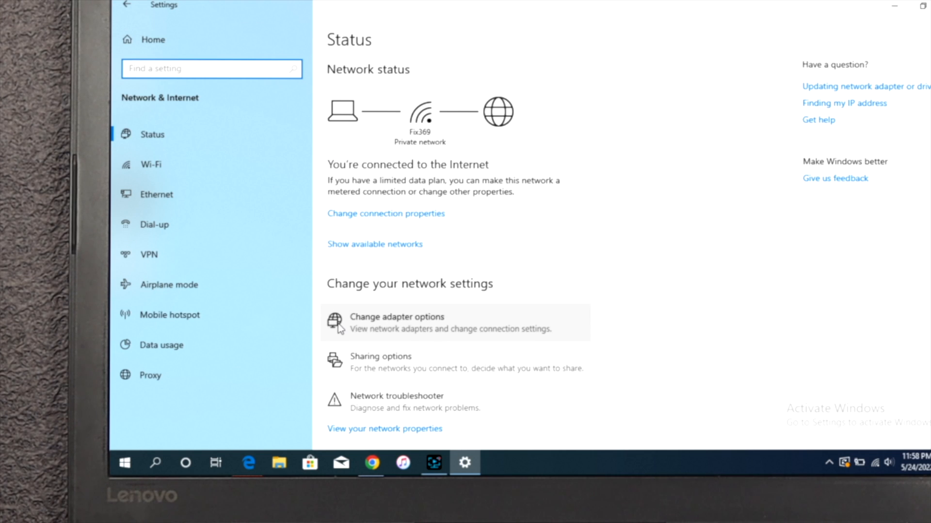
left_click(397, 316)
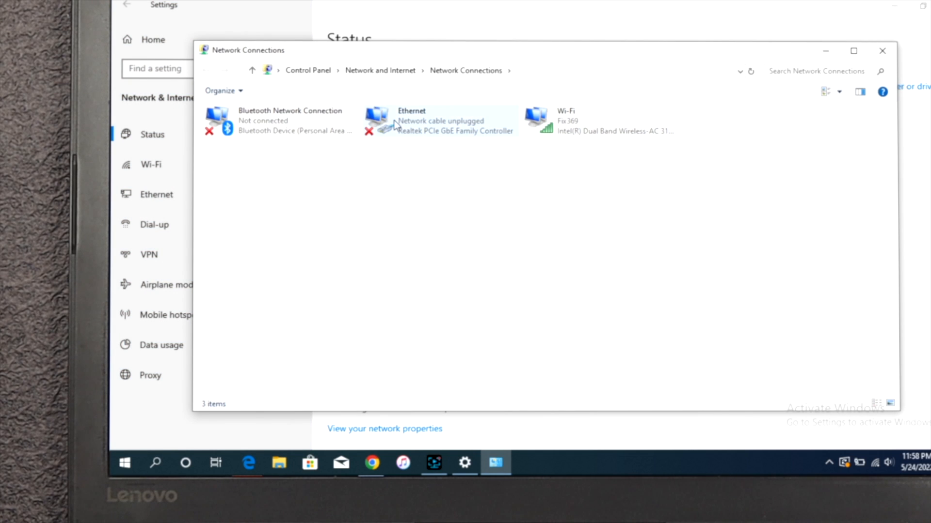
mouse_move(396, 140)
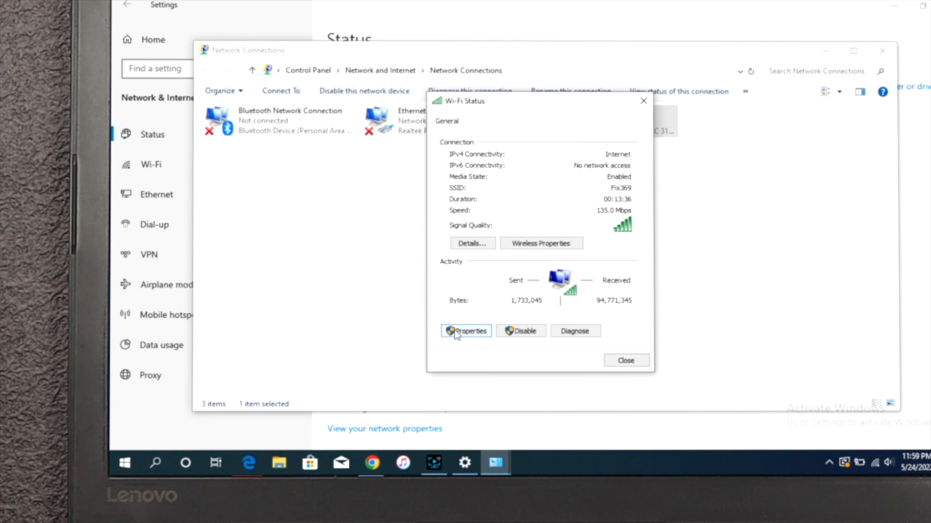
Step: Bring up the Wi-Fi adapter properties and select Internet Protocol Version 4 (TCP/IPv4)
left_click(466, 332)
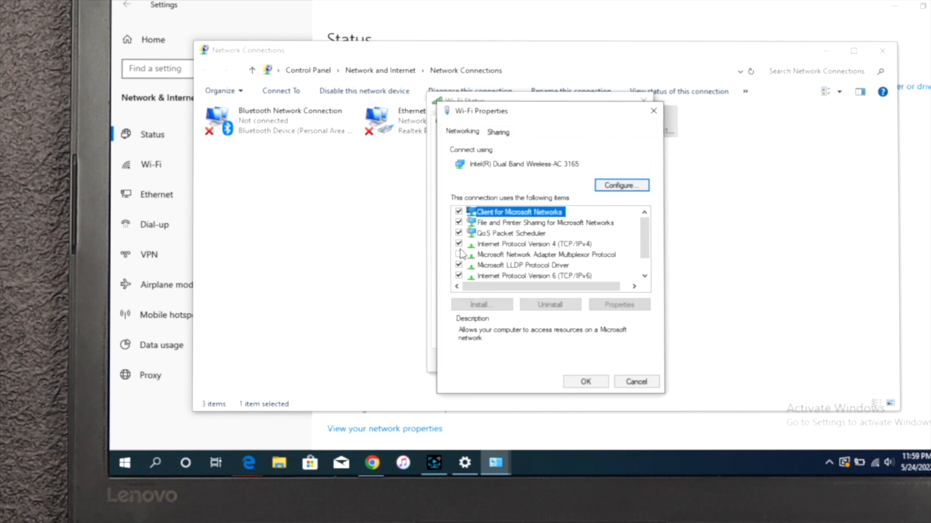
left_click(533, 244)
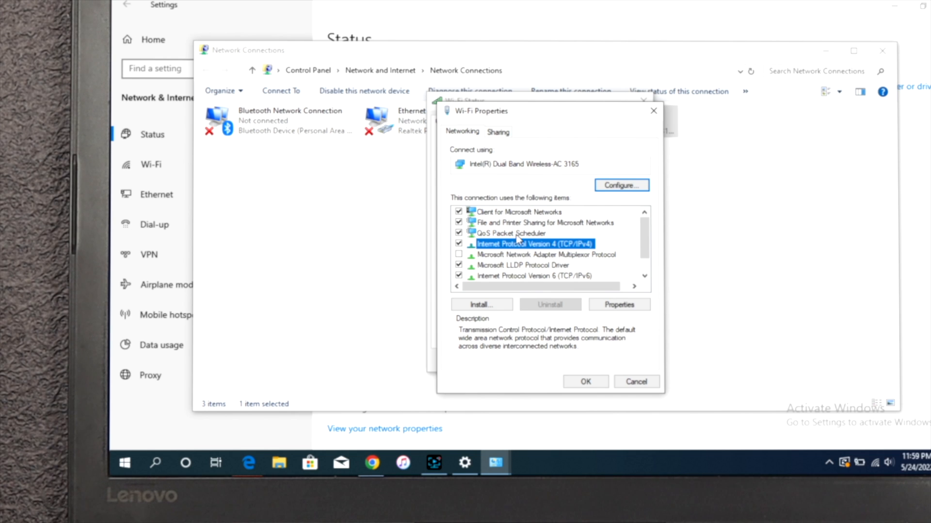
Step: Set Wi-Fi IPv4 DNS servers to 1.1.1.1 and 1.0.0.1 with validation, and save
left_click(617, 304)
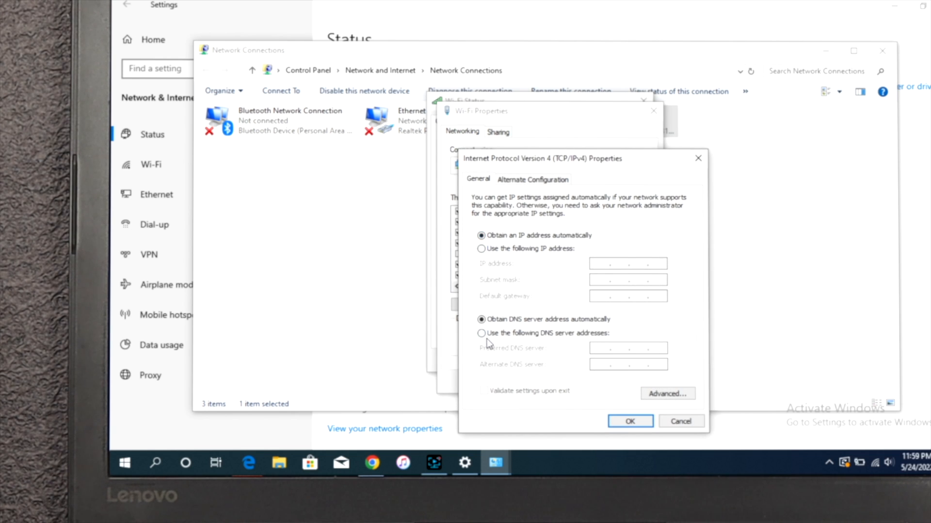
left_click(482, 332)
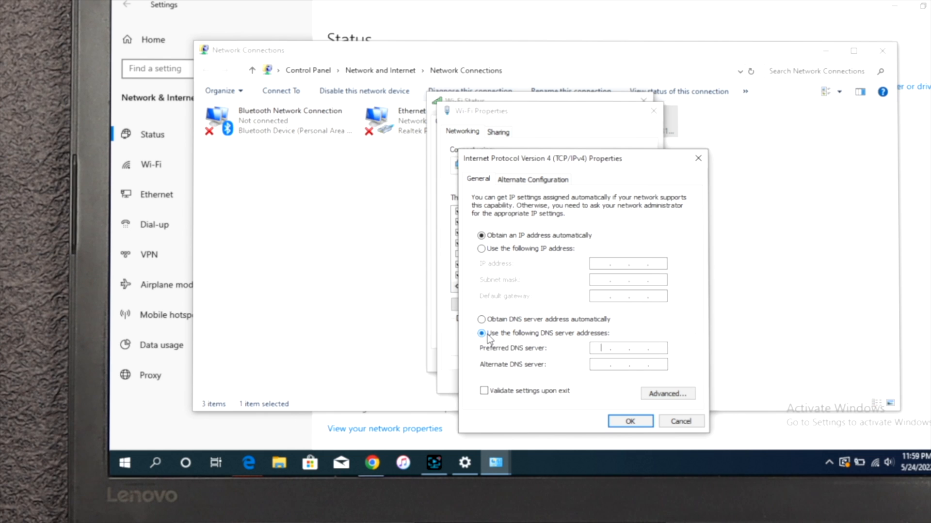
type("1 . 1 . 1 .")
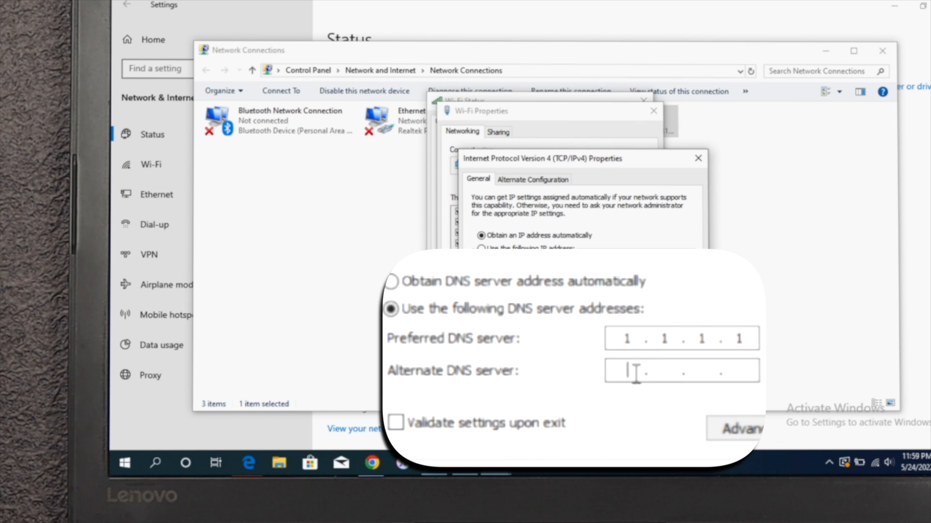
type("1.0.0.")
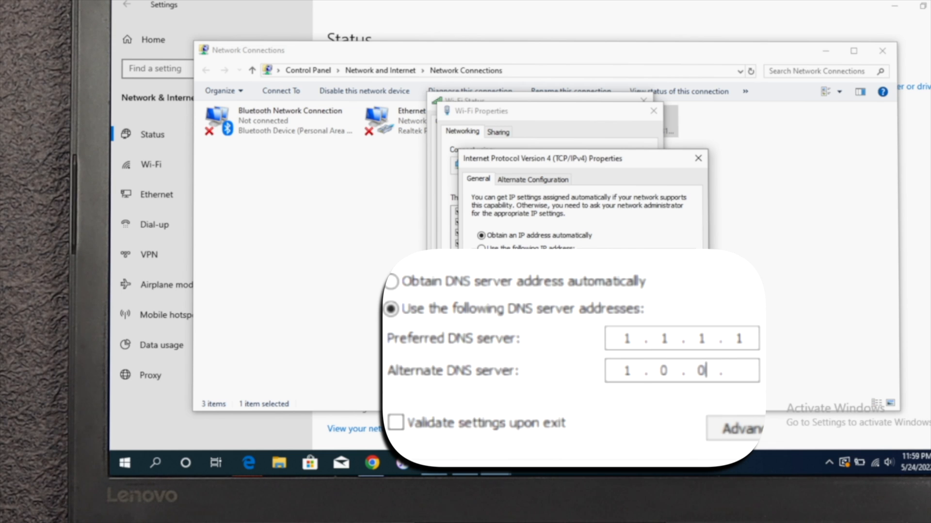
type("1")
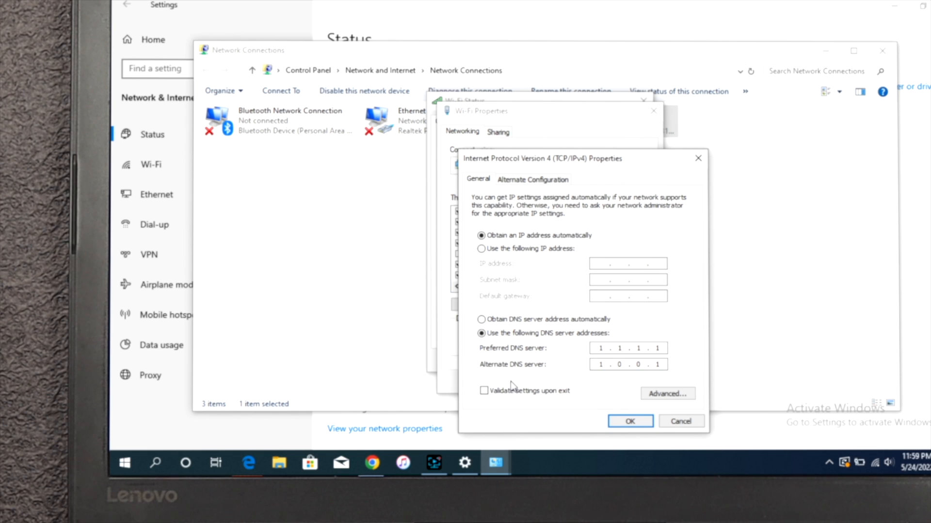
left_click(484, 390)
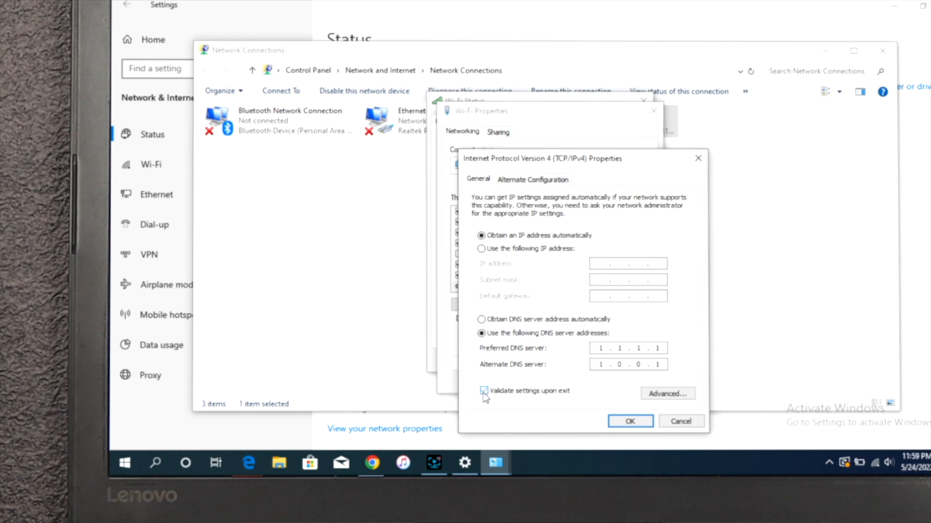
left_click(629, 420)
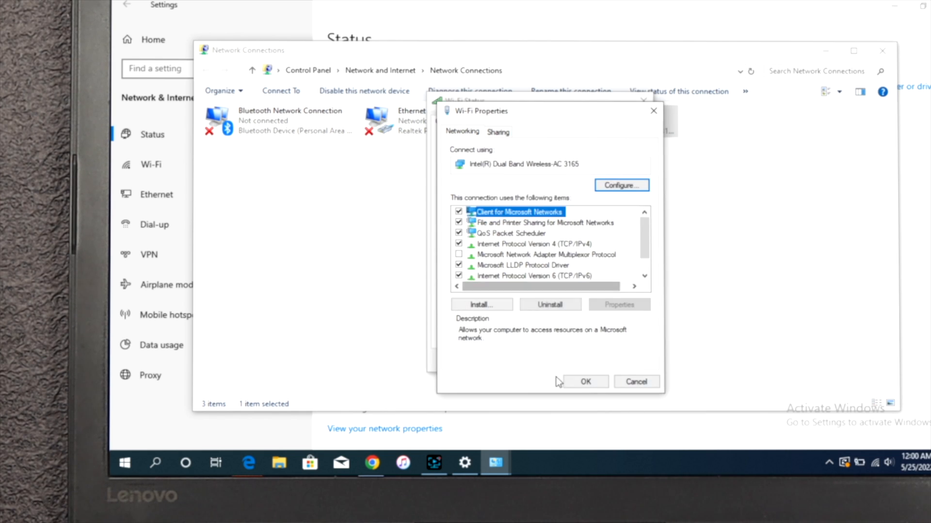
left_click(636, 382)
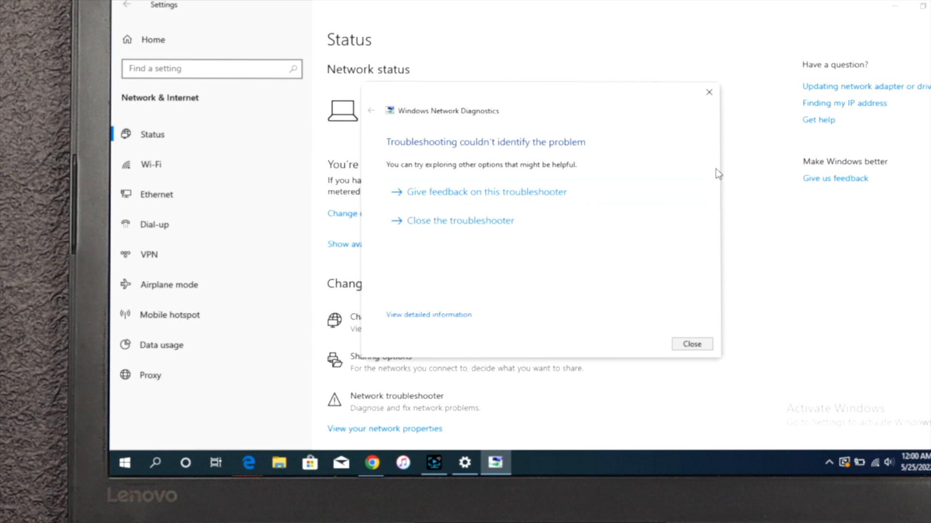
Step: Dismiss the troubleshooter results and launch Roblox Player from the desktop
left_click(690, 344)
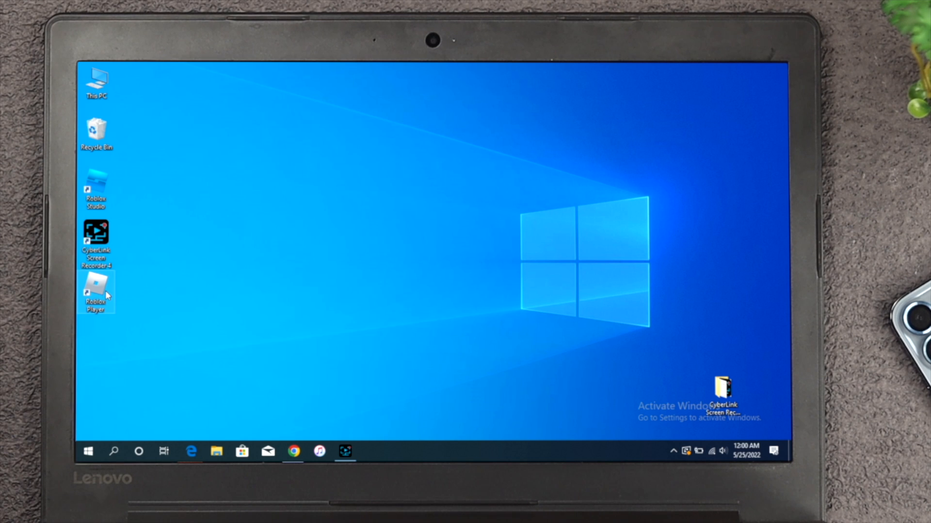
double_click(95, 291)
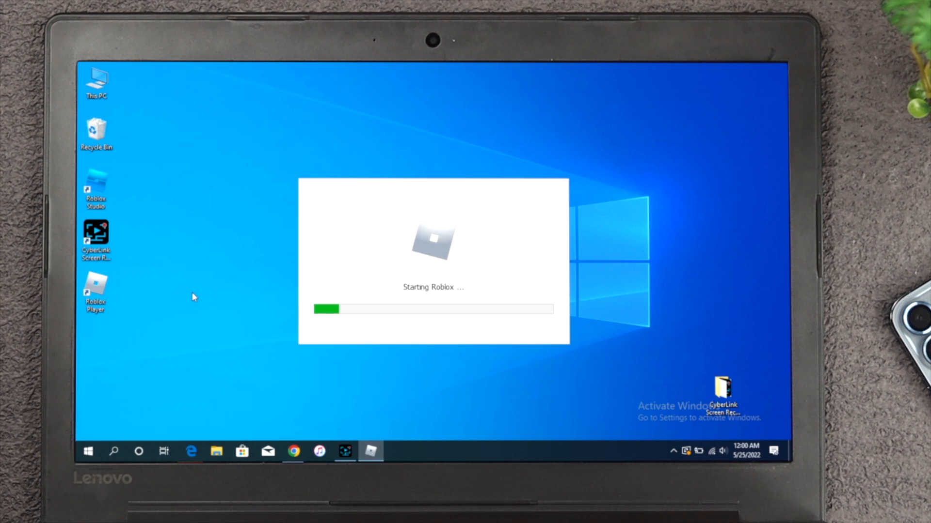